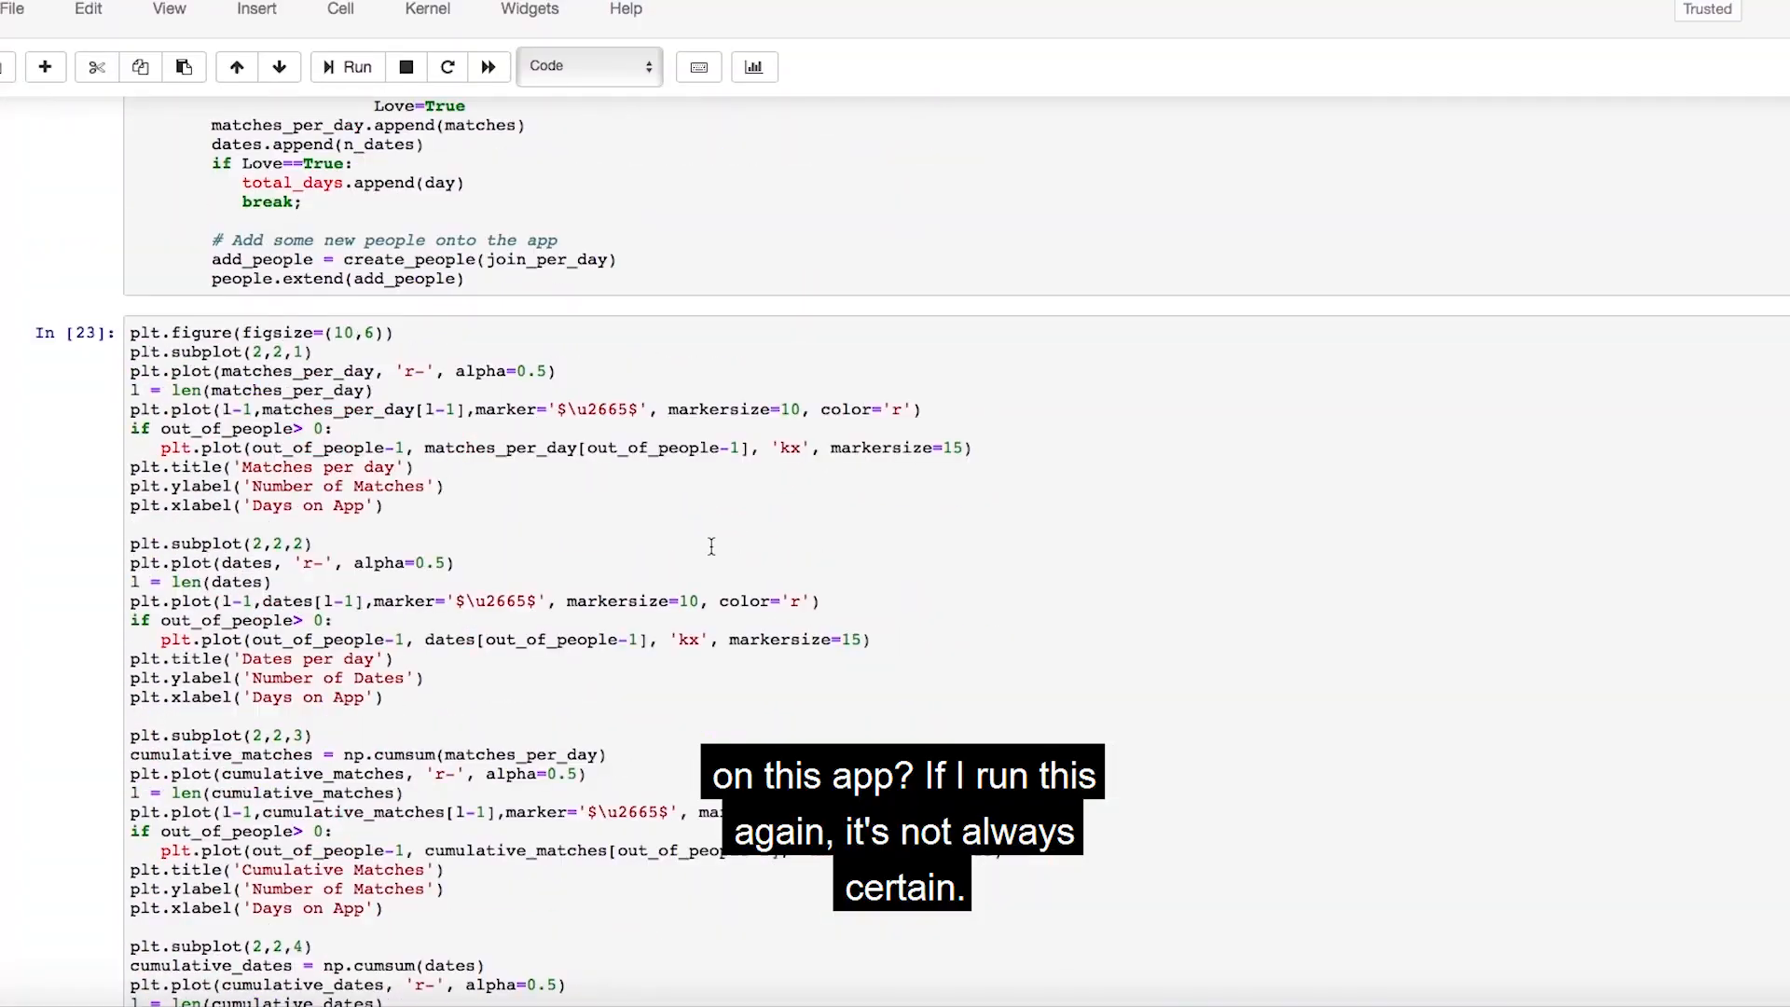
# - Rerun the plotting cell to redraw the 2x2 matches and dates charts with cumulative totals
pyautogui.scroll(3)
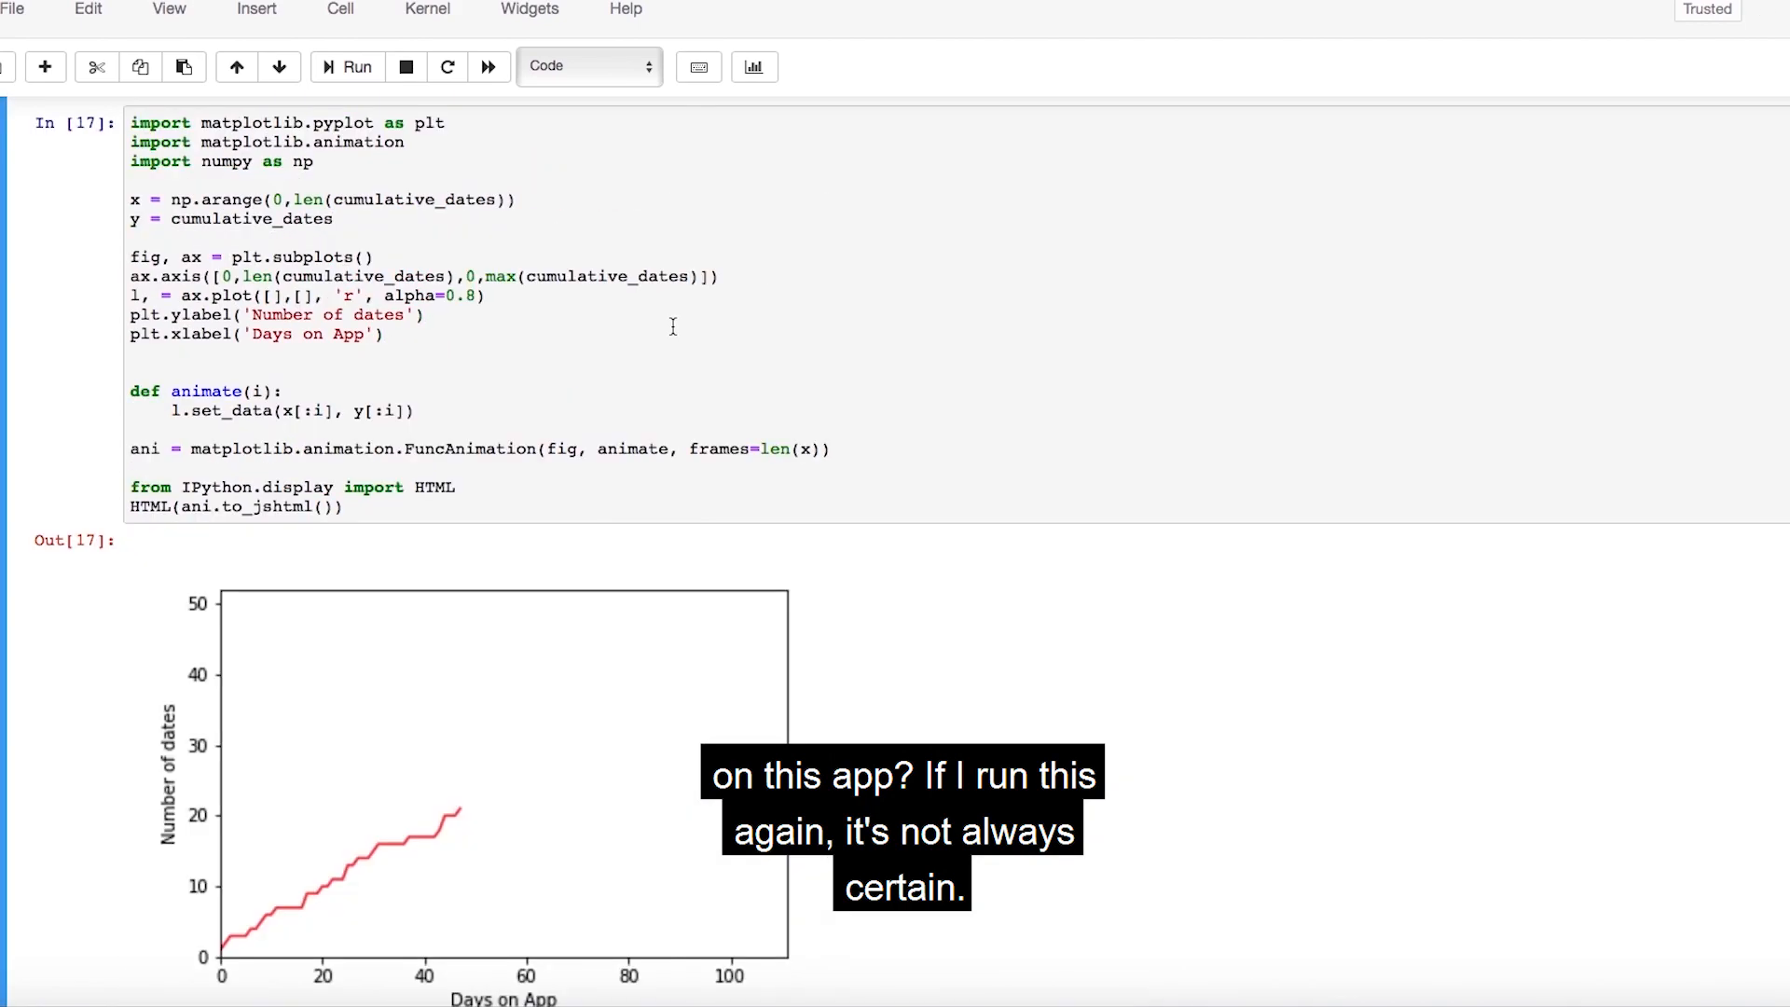
pyautogui.scroll(3)
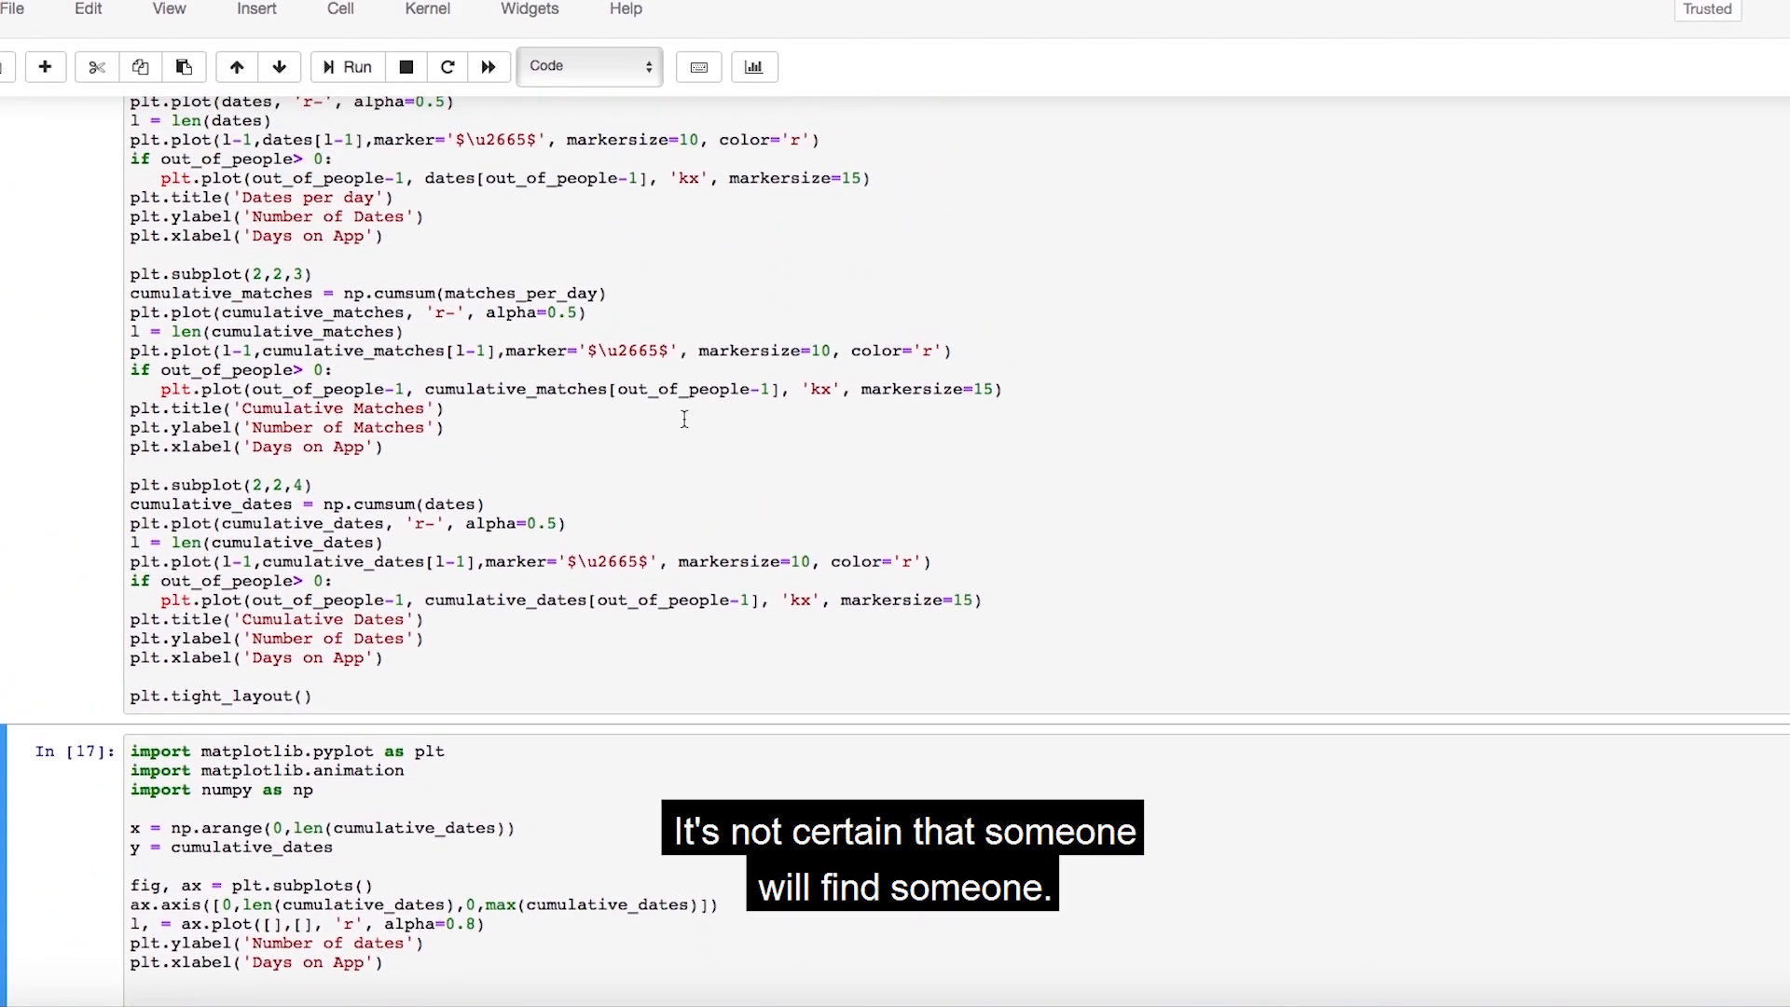
pyautogui.click(355, 66)
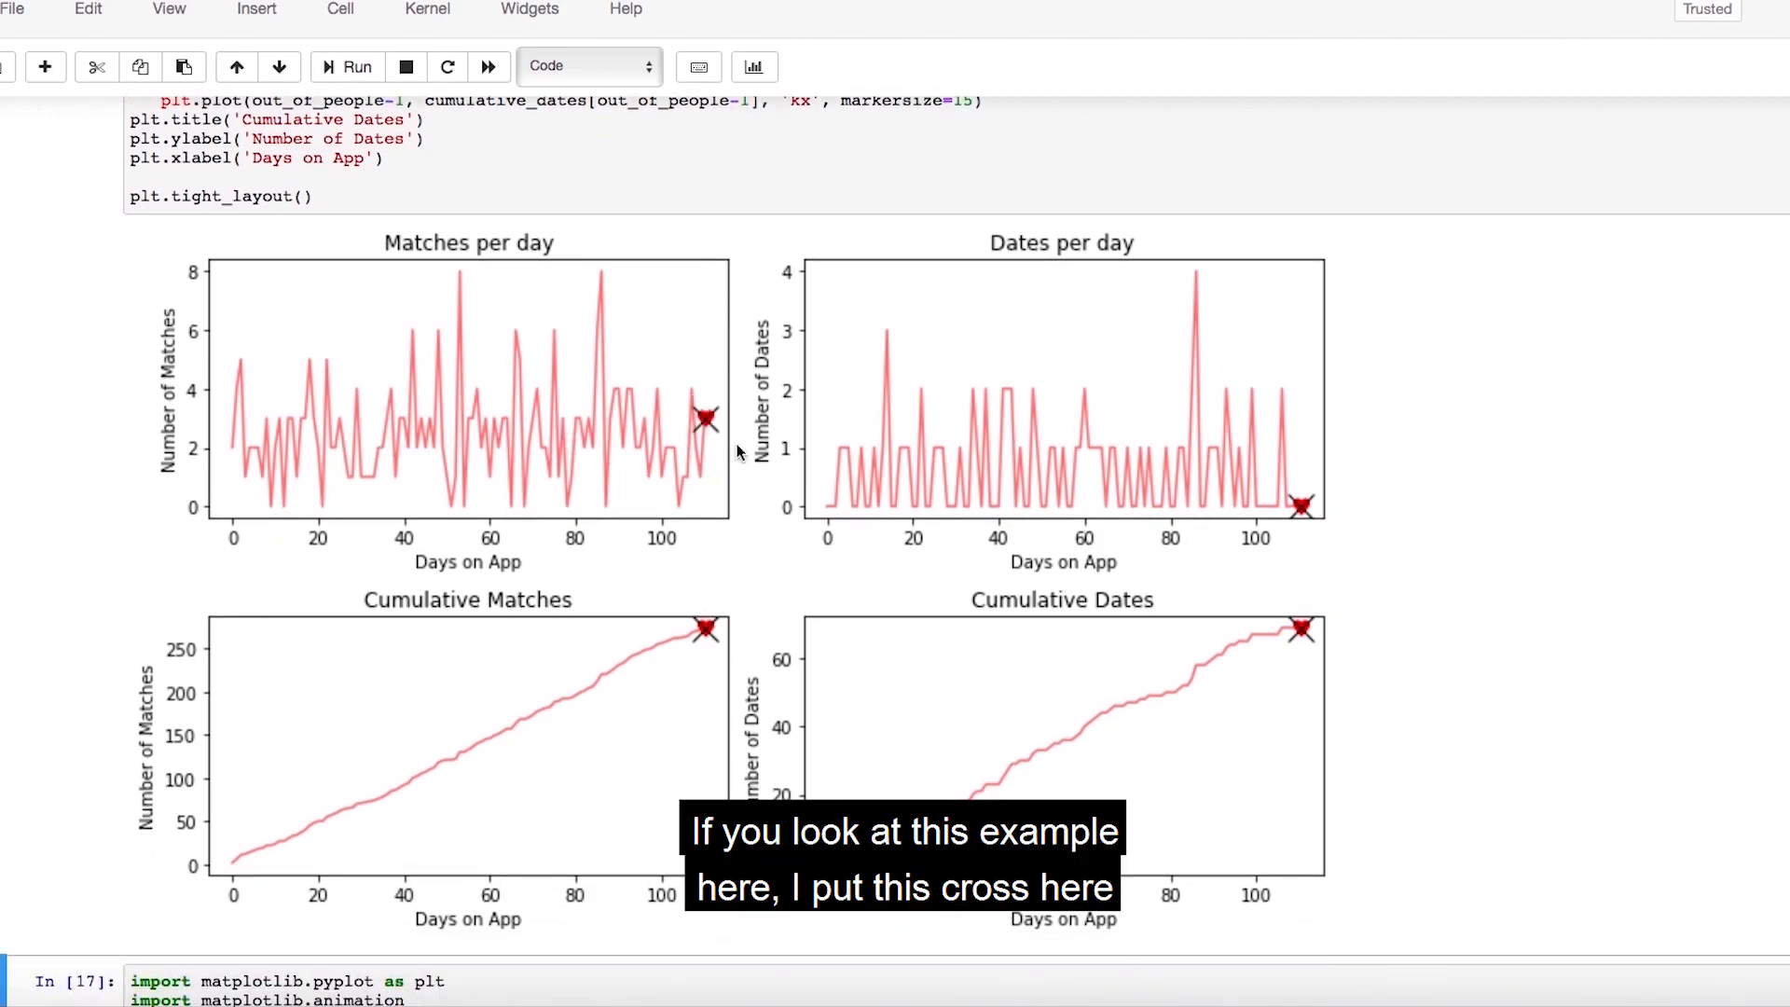
pyautogui.moveTo(265, 468)
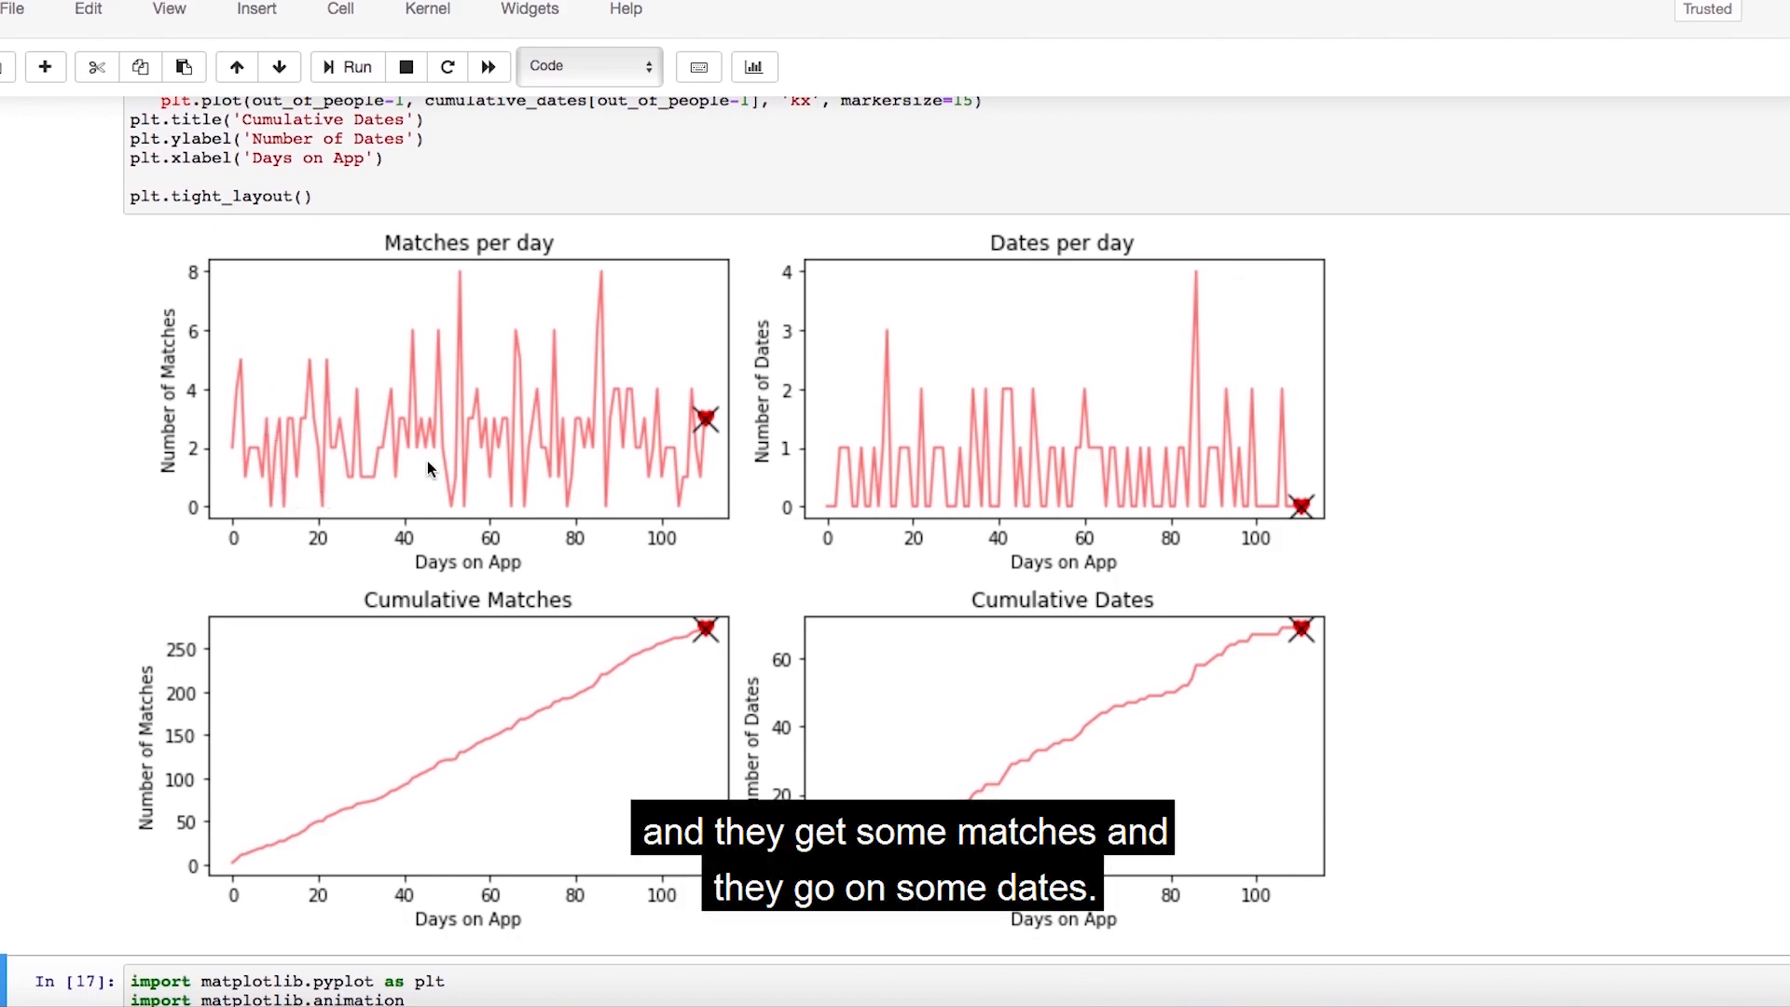
pyautogui.moveTo(1305, 665)
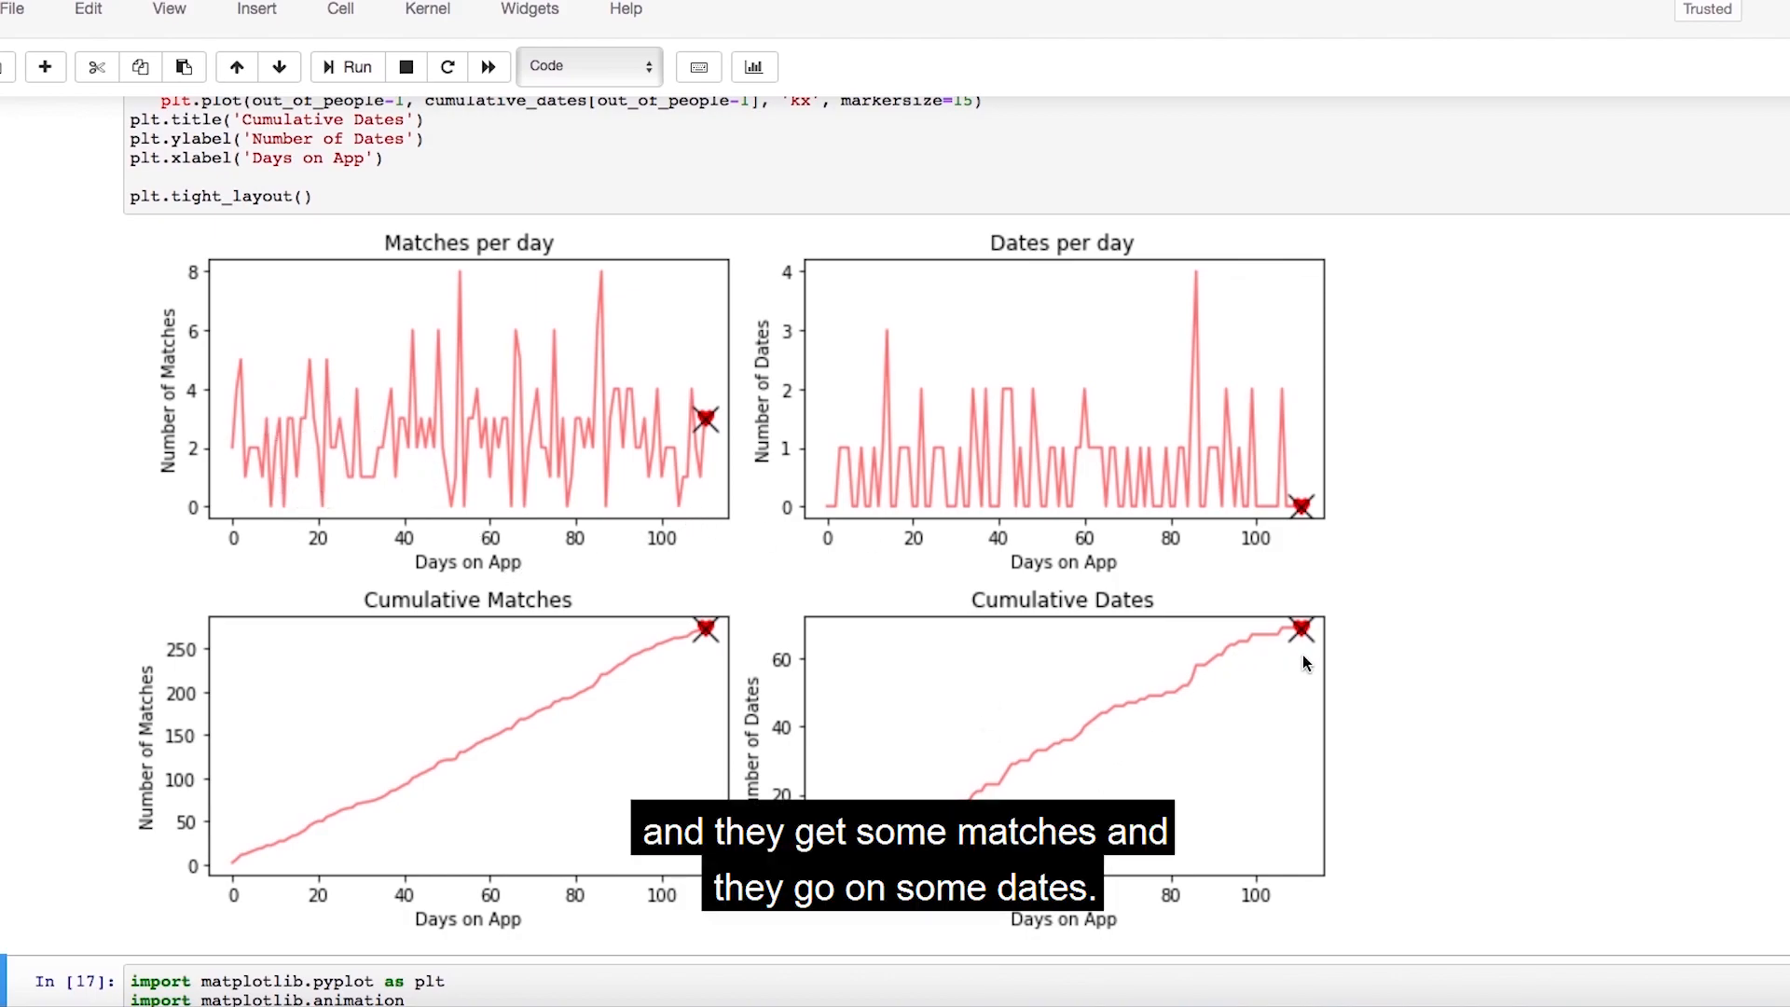